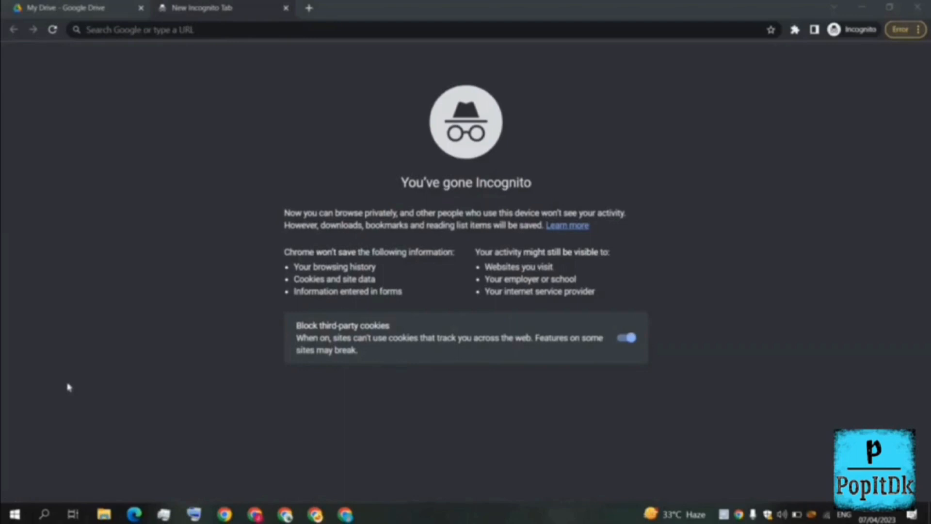
mouse_move(72, 16)
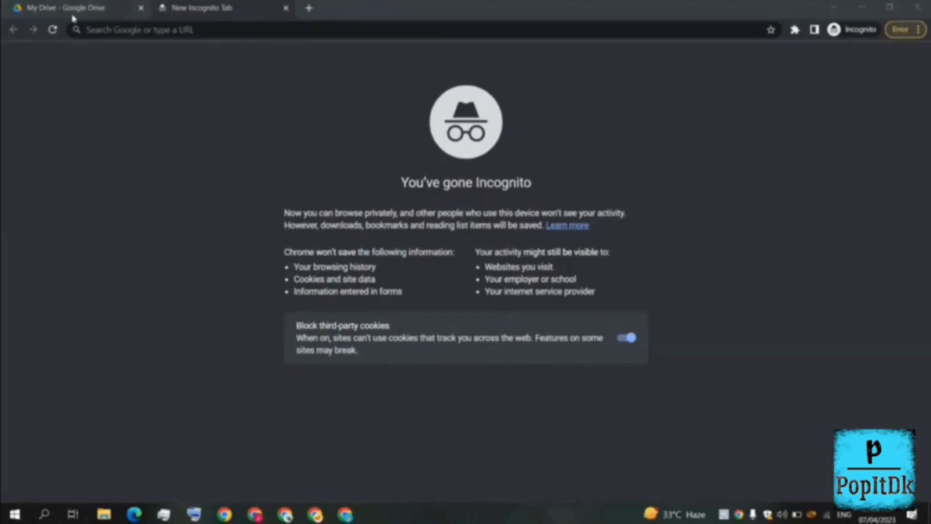
Return to the 'My Drive - Google Drive' tab and check the profile avatar.
click(67, 7)
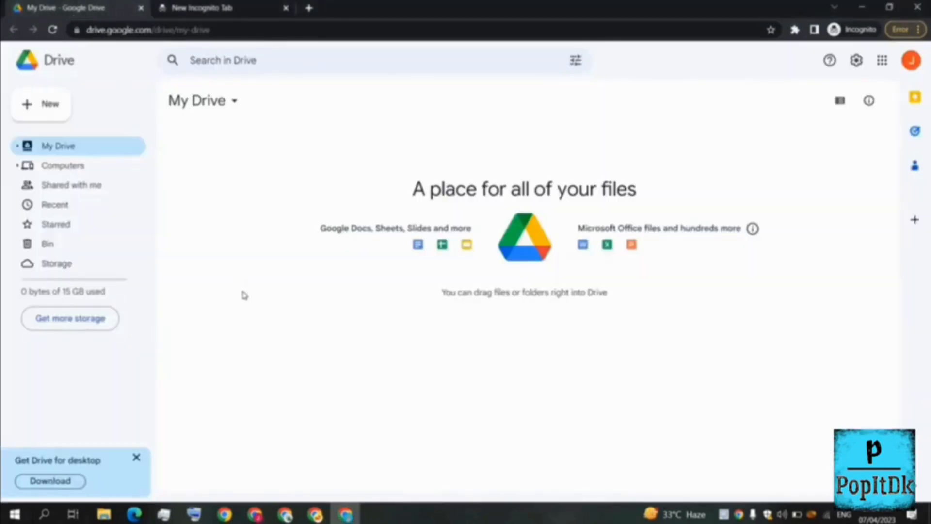
mouse_move(262, 304)
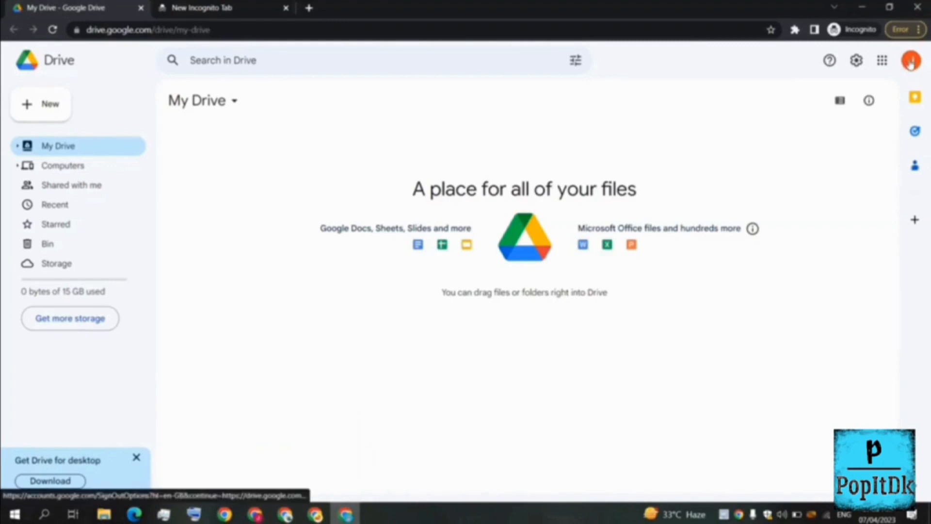
click(912, 60)
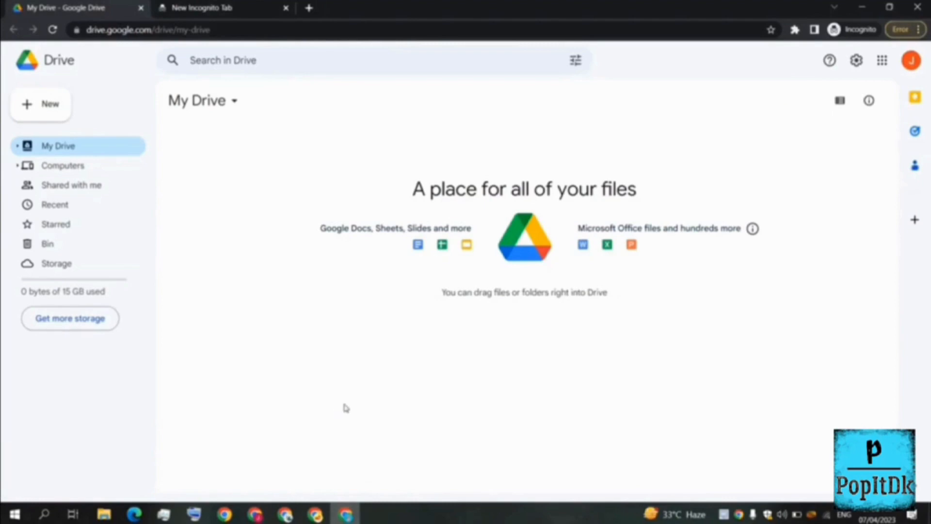
mouse_move(349, 407)
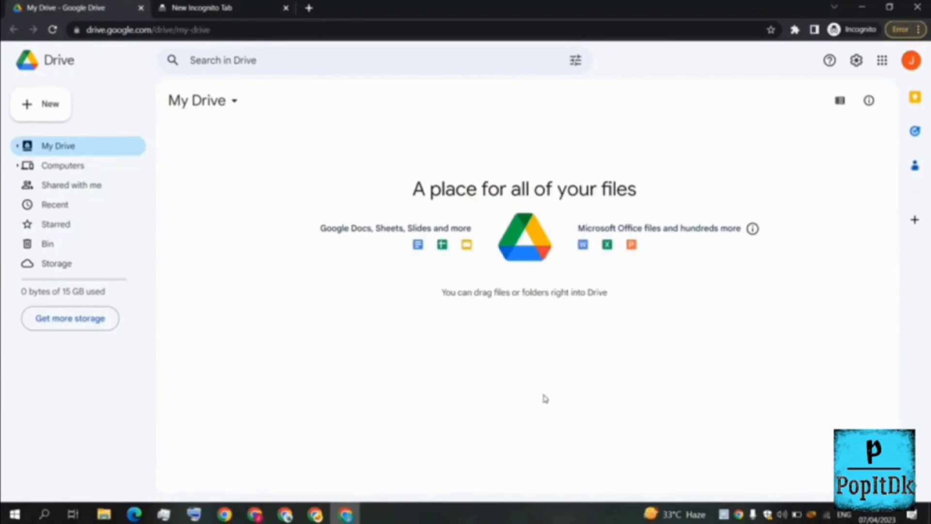
mouse_move(543, 399)
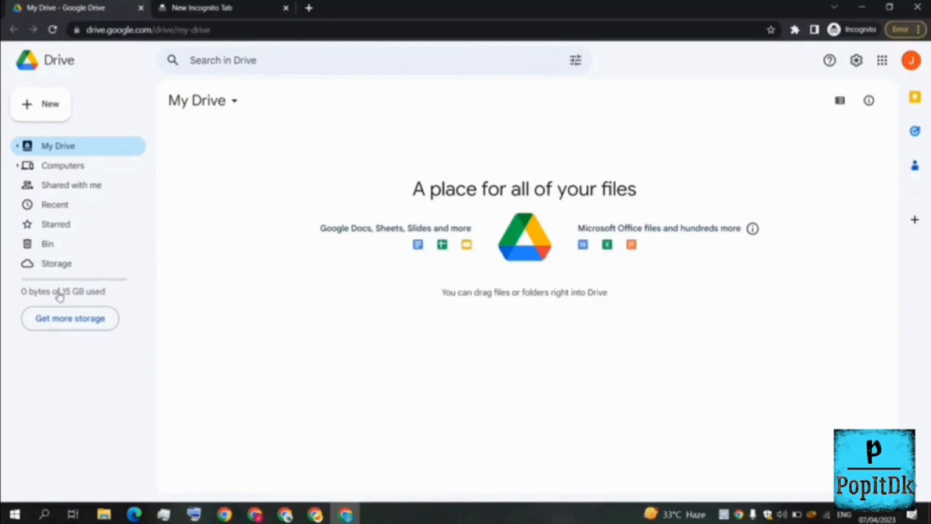
mouse_move(111, 291)
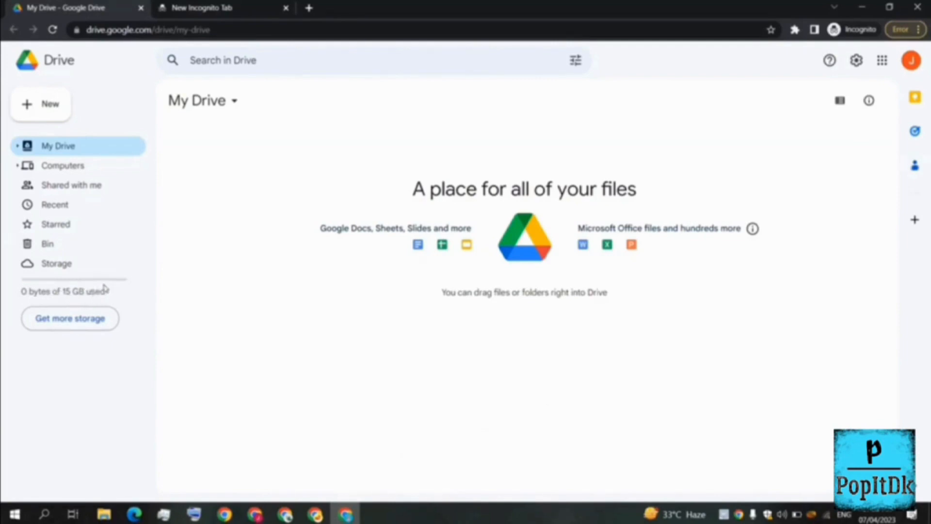
mouse_move(109, 294)
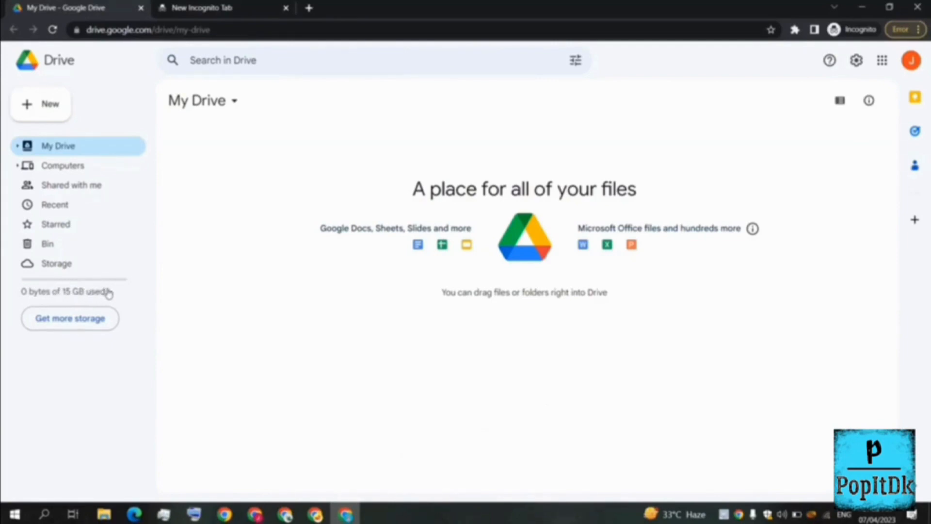
mouse_move(717, 135)
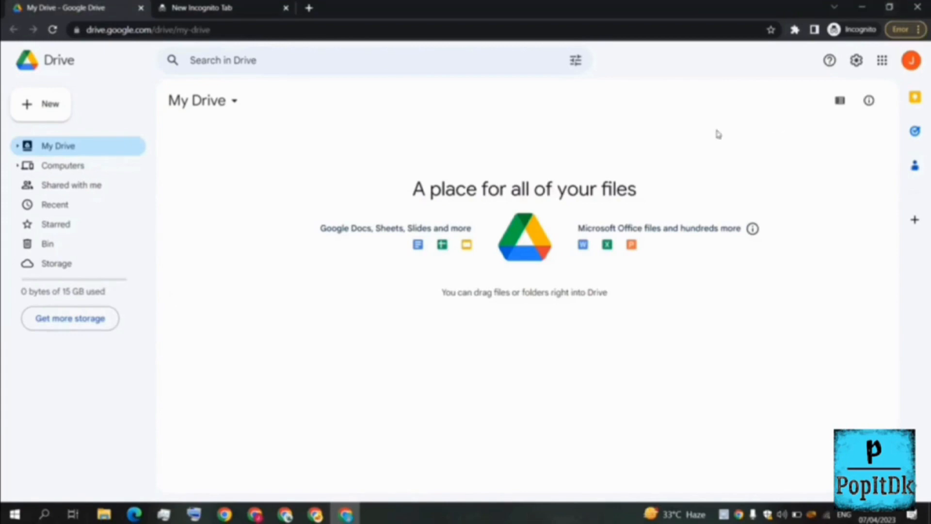
mouse_move(702, 148)
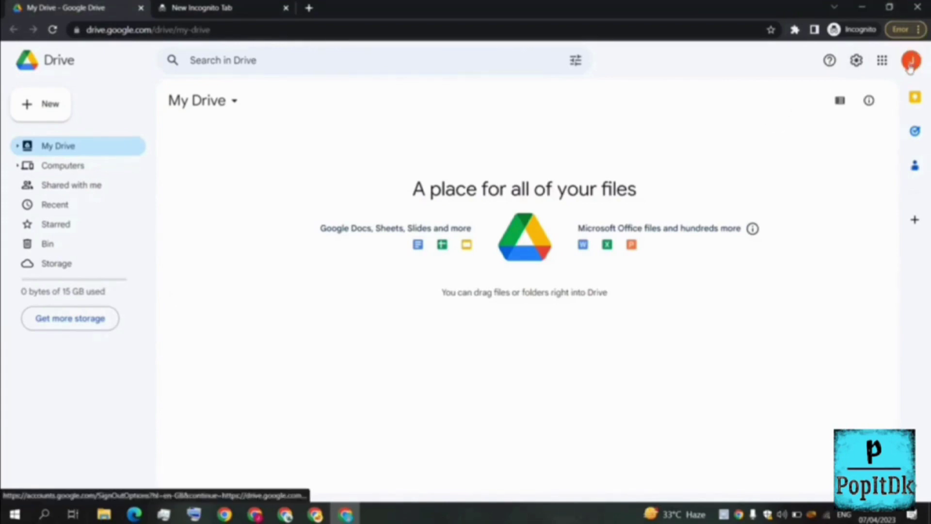
Open the account menu from the profile avatar.
click(912, 60)
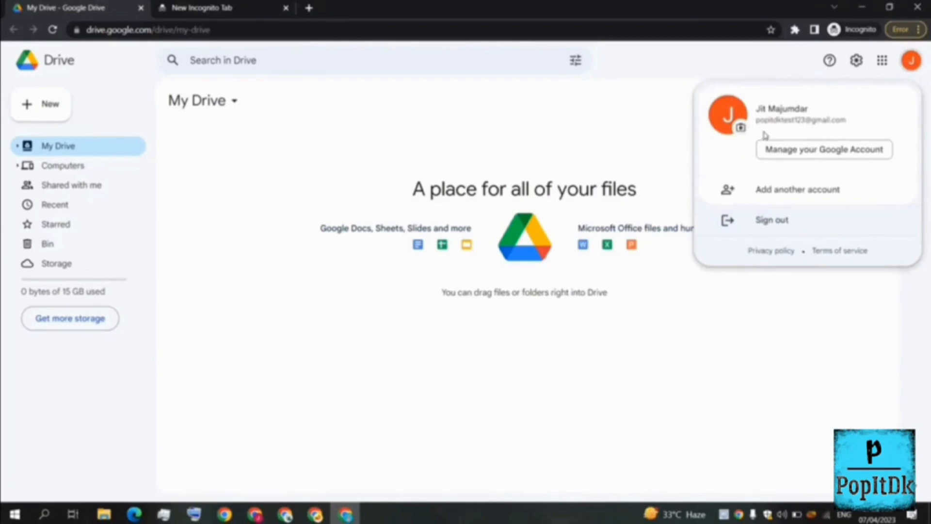
mouse_move(770, 305)
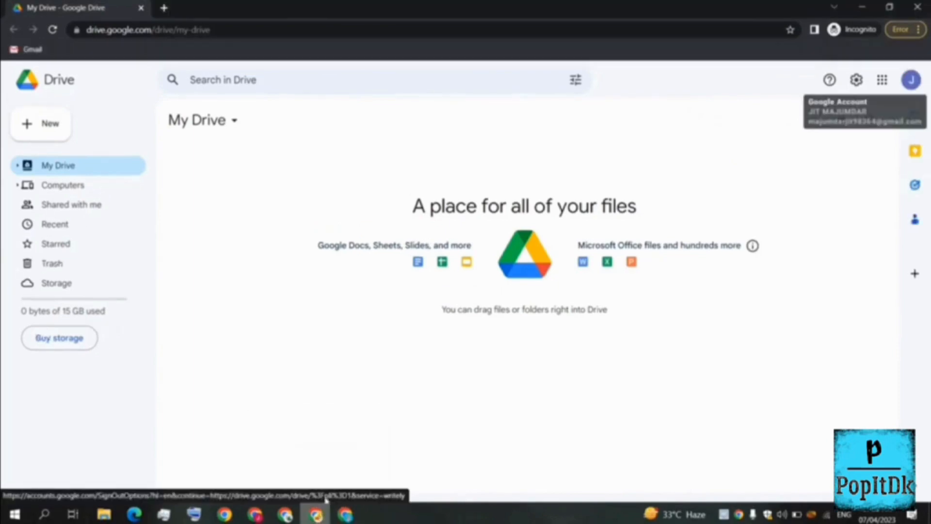
mouse_move(330, 262)
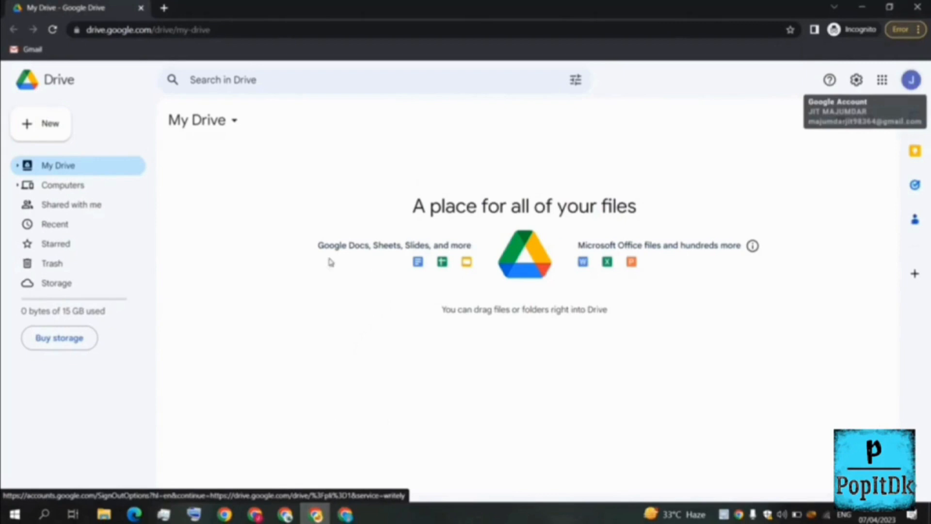
Add a new folder named 'STORAGE 1' to My Drive.
click(41, 124)
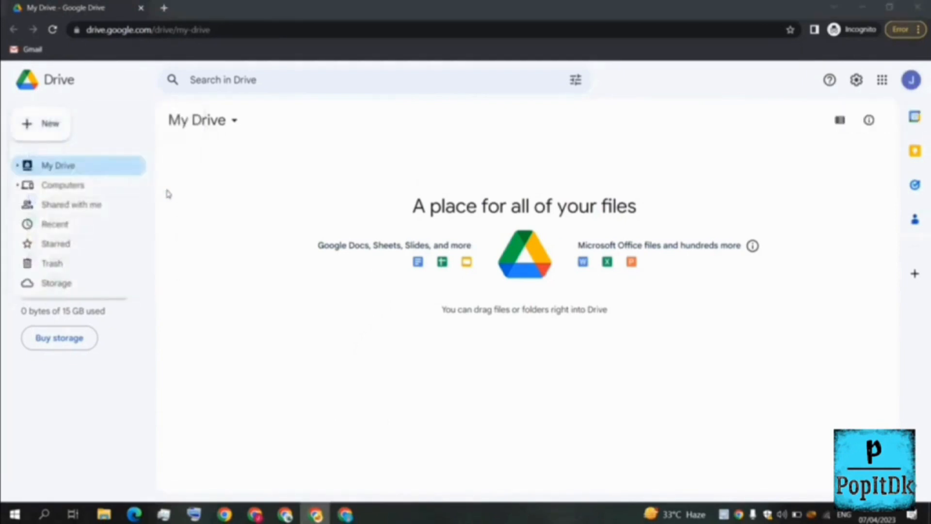
mouse_move(340, 369)
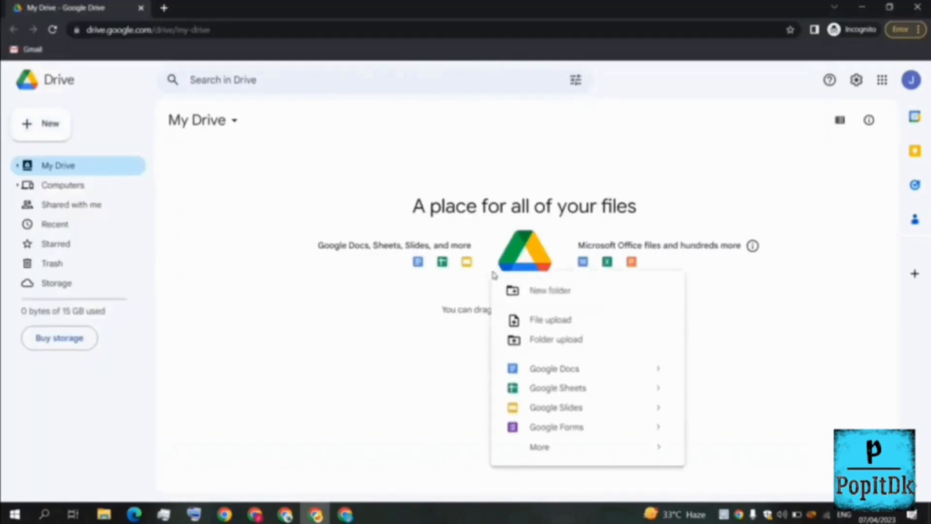
click(550, 289)
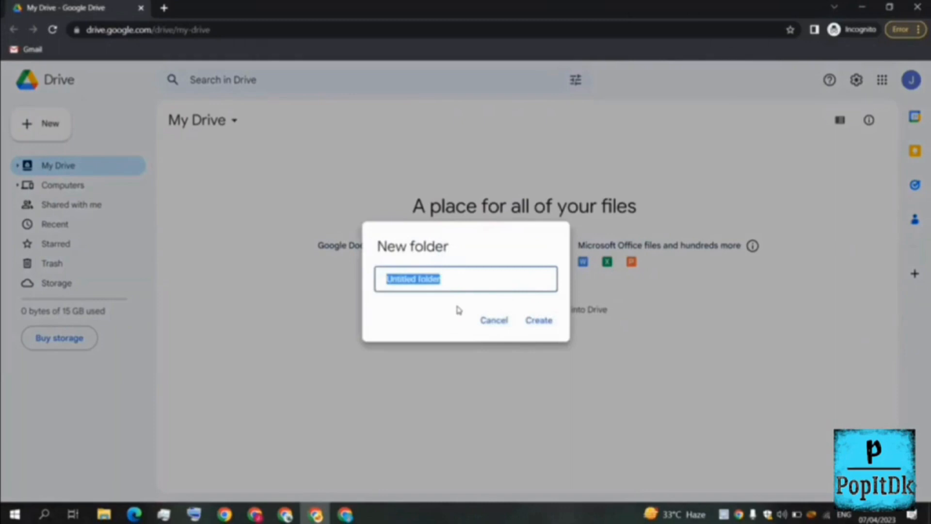
text(s)
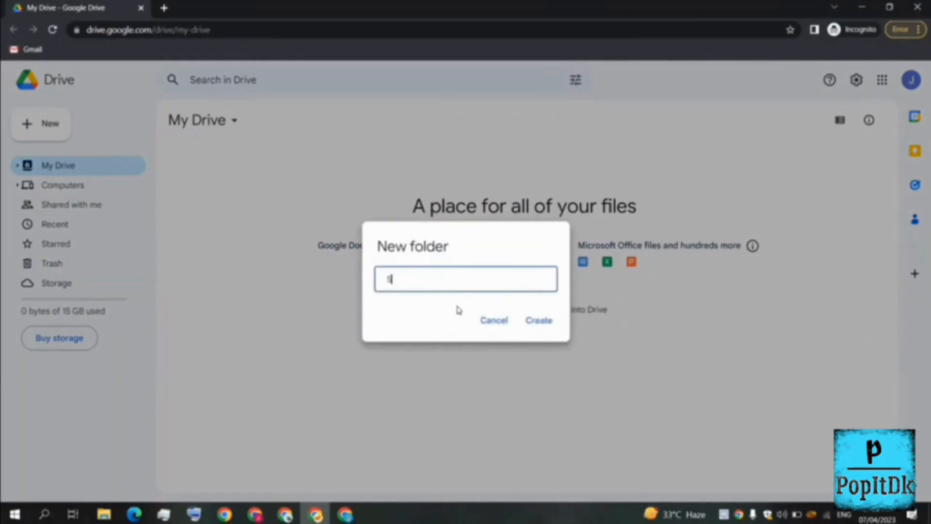
text(STORAGE)
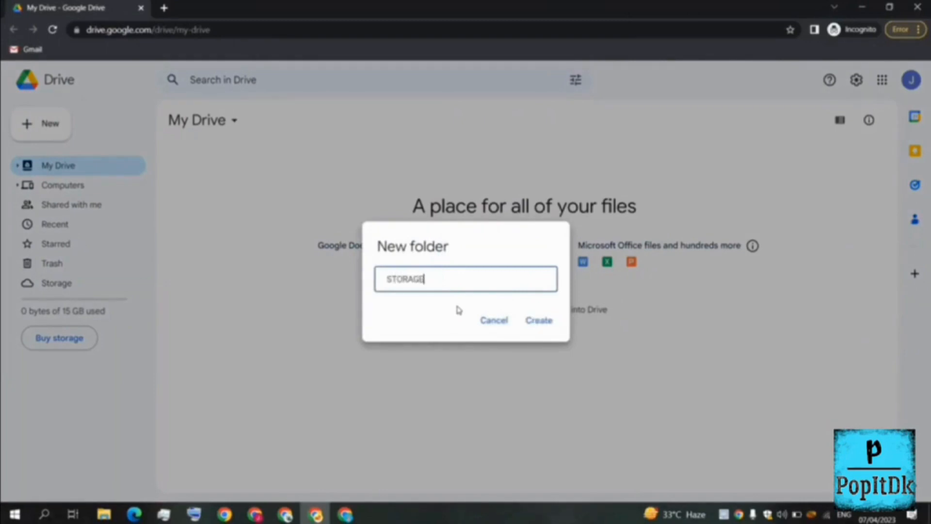
text(1)
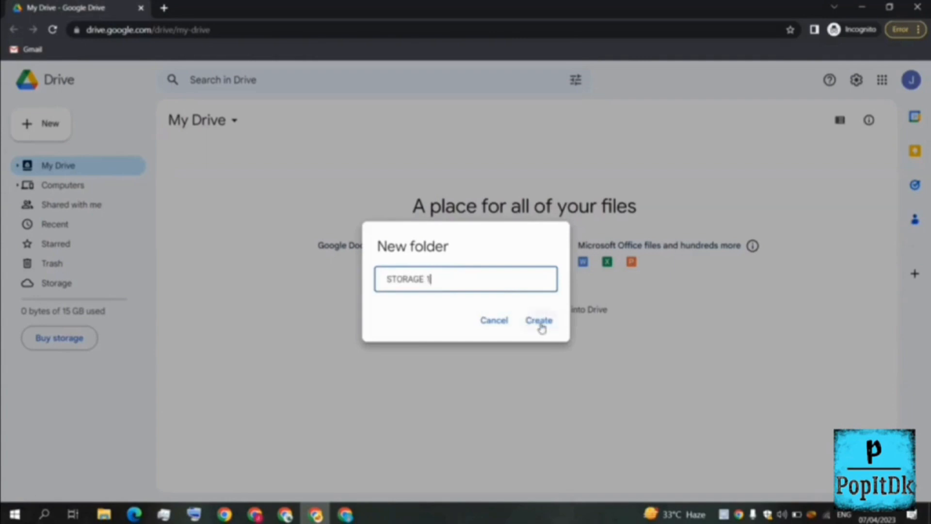
click(539, 320)
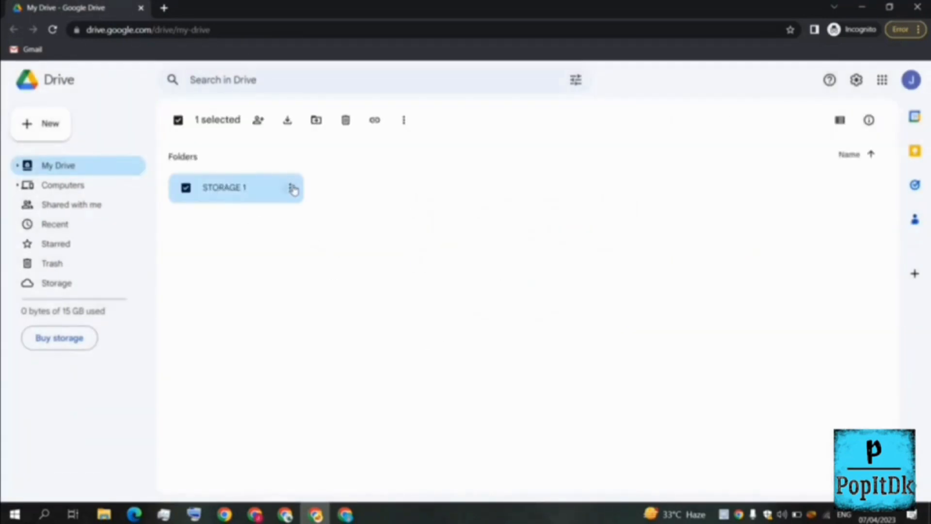
click(291, 187)
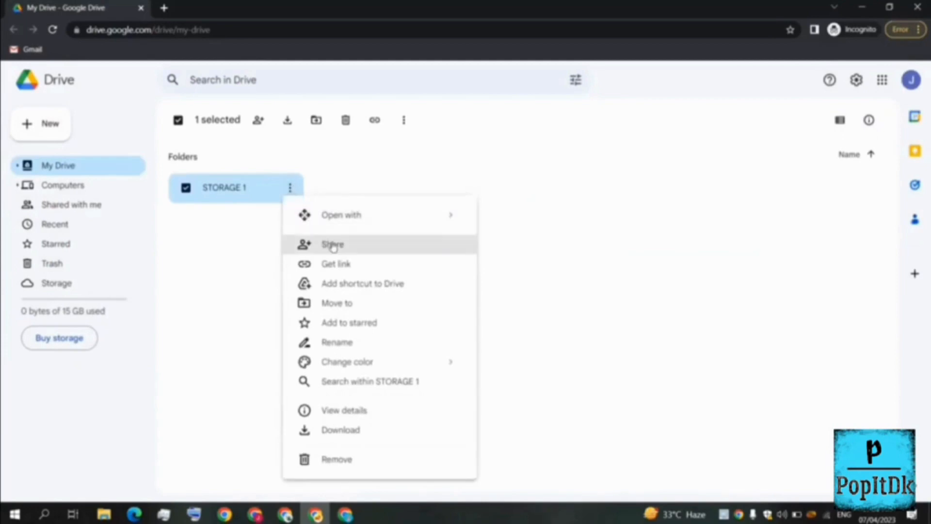
click(332, 245)
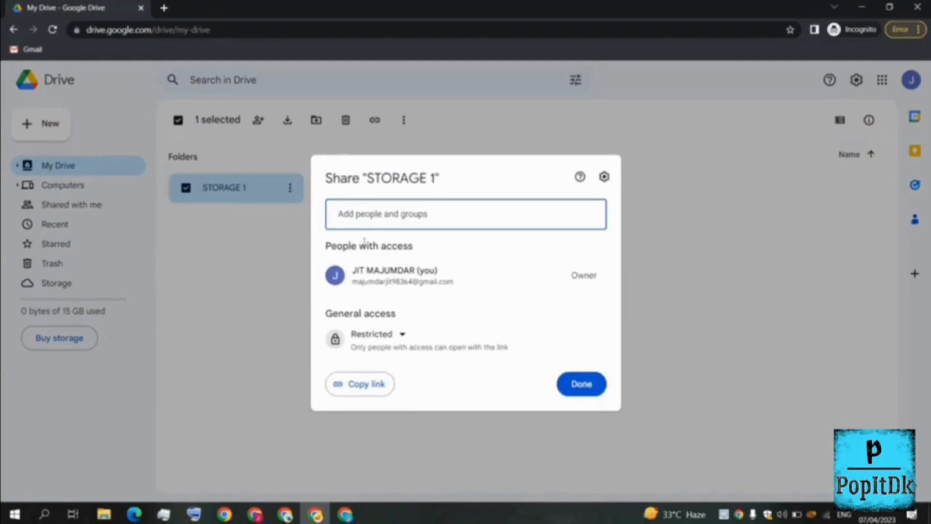
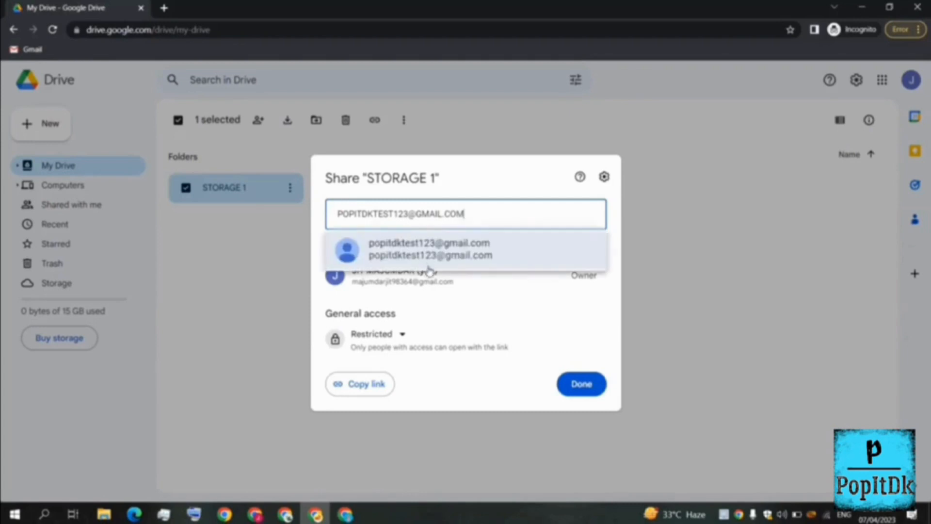
click(424, 249)
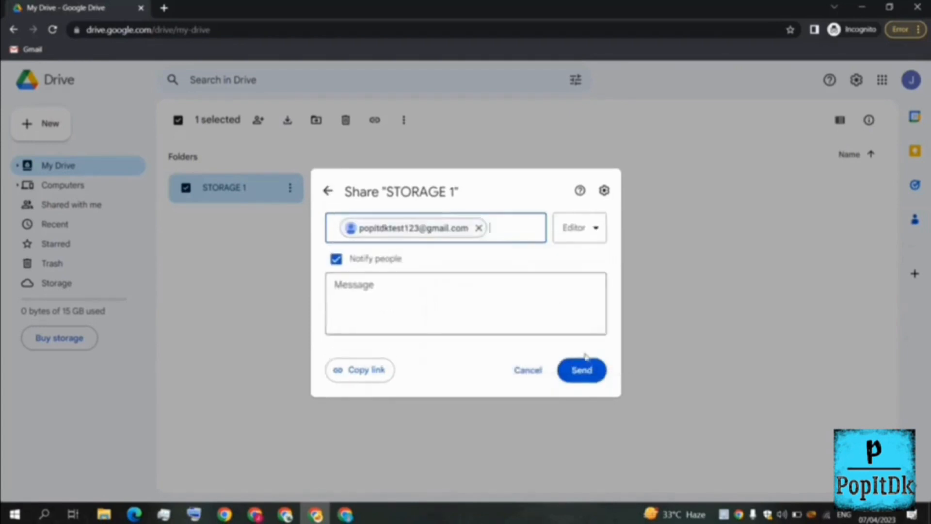
click(581, 370)
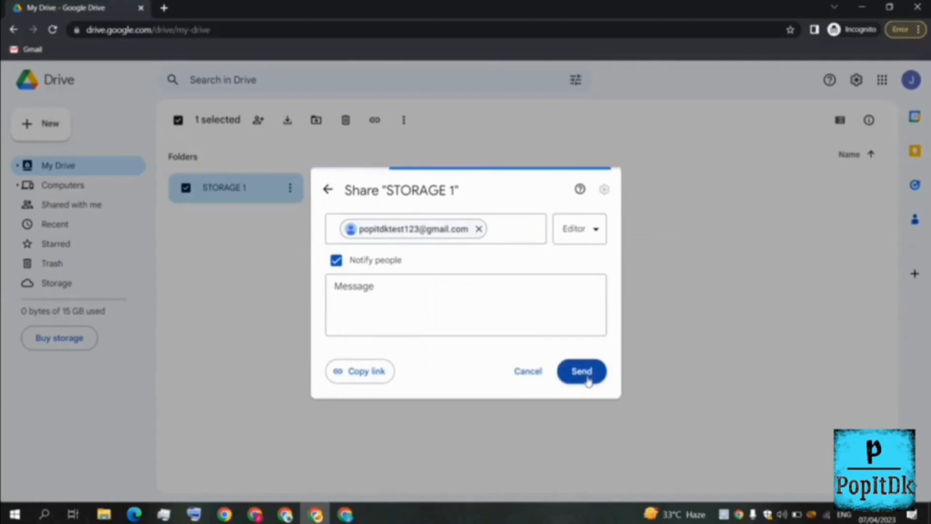
click(581, 371)
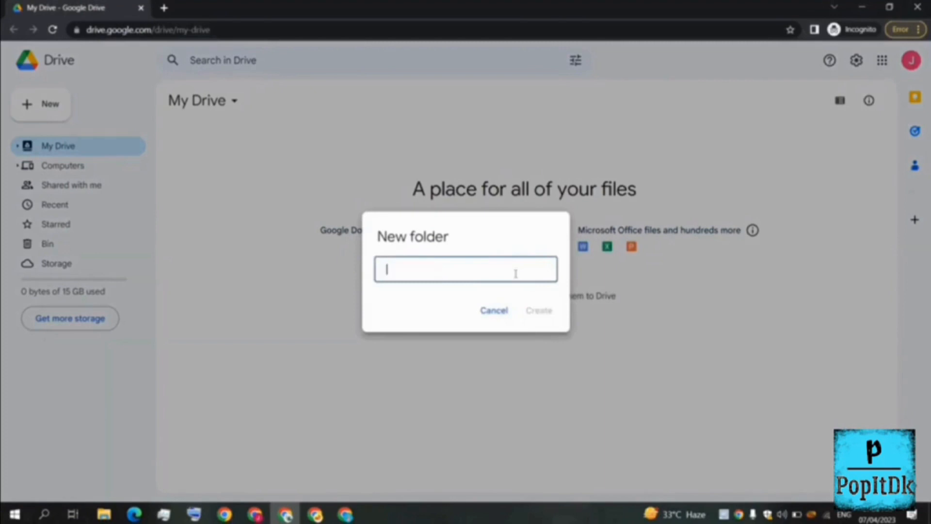
text(STORAGE 2)
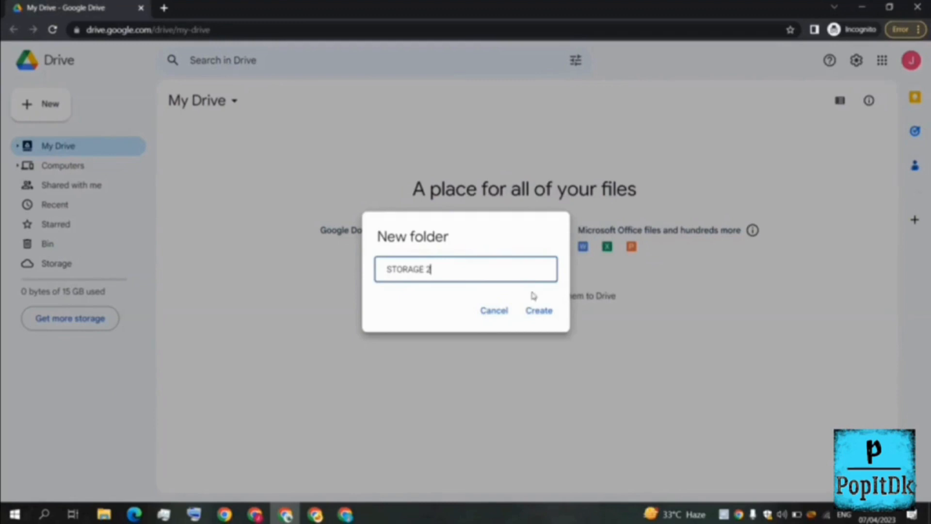
click(539, 310)
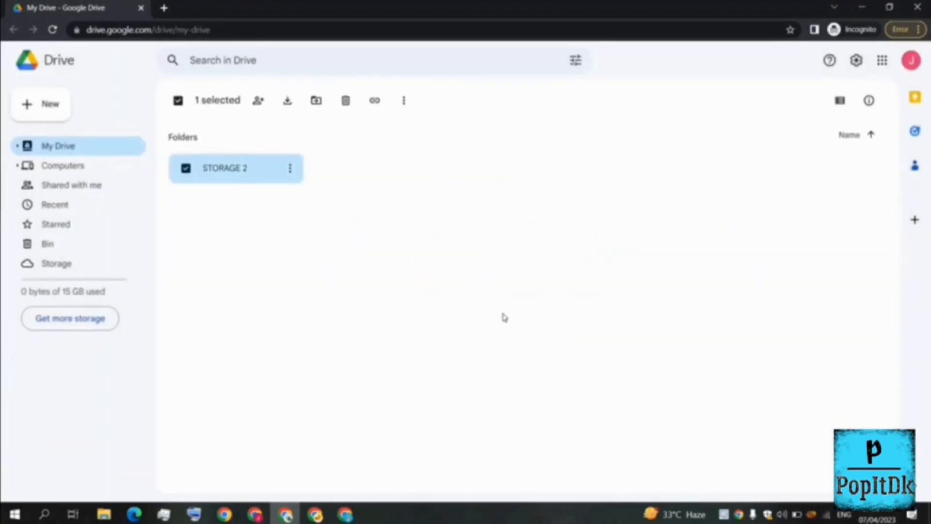
mouse_move(216, 133)
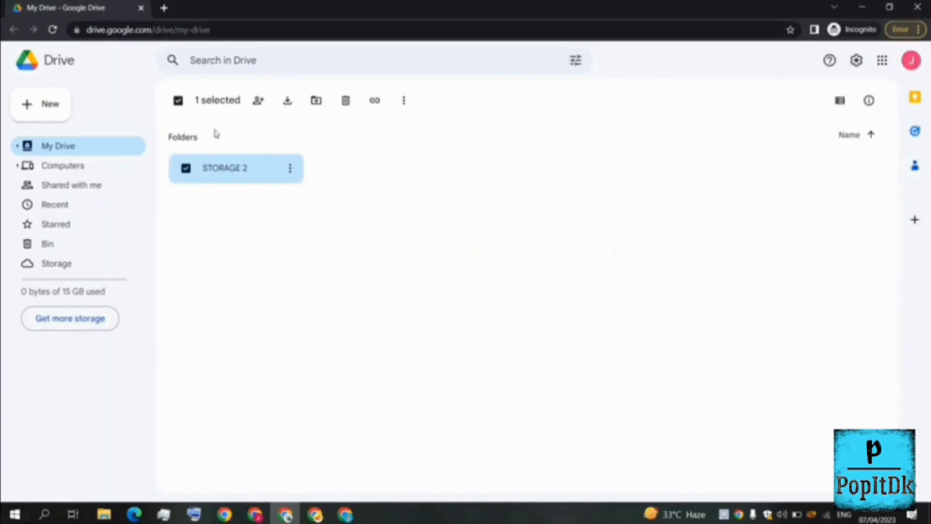
click(289, 169)
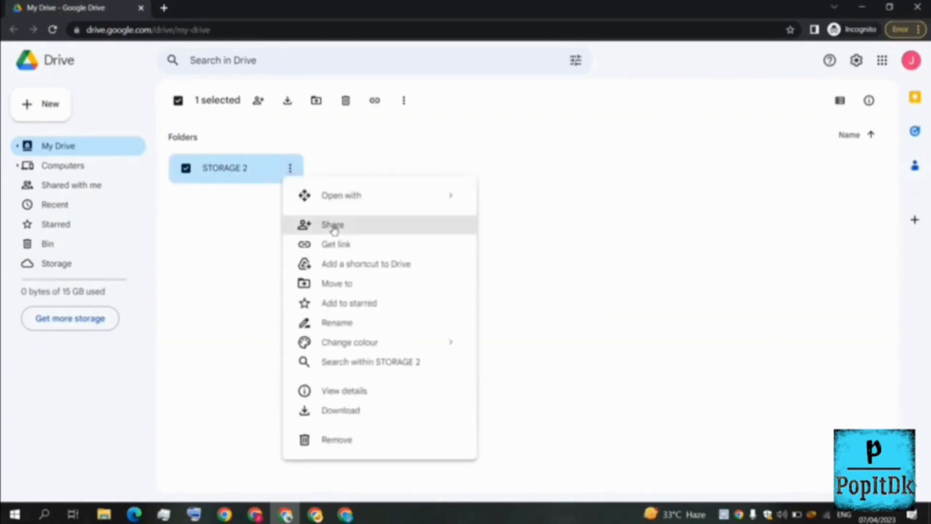
click(332, 225)
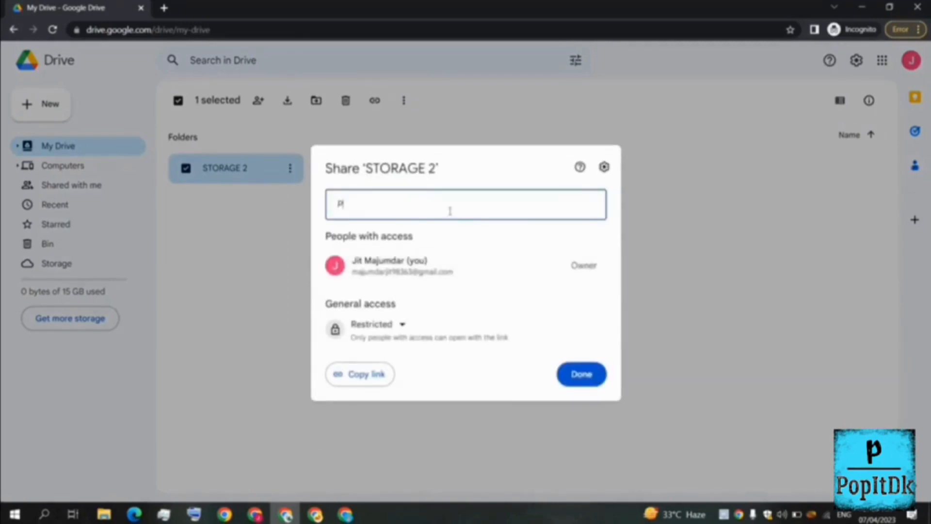
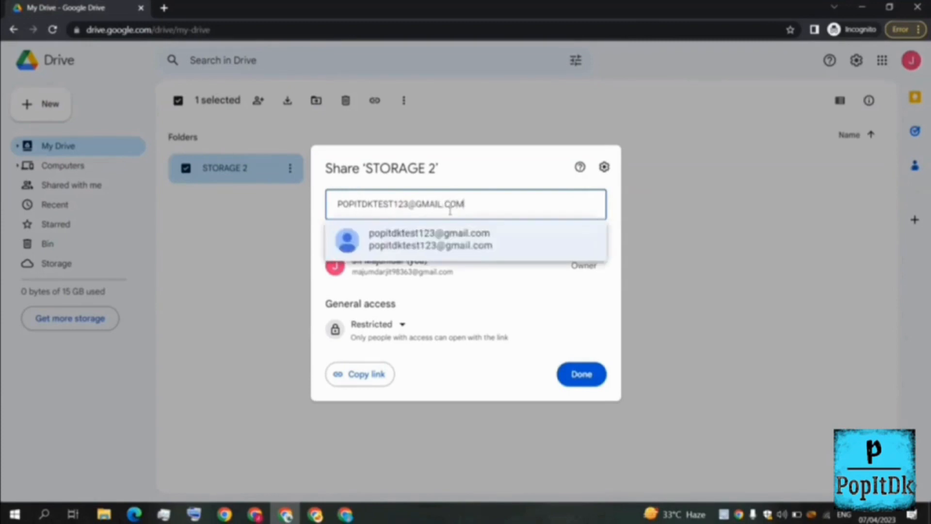
click(430, 238)
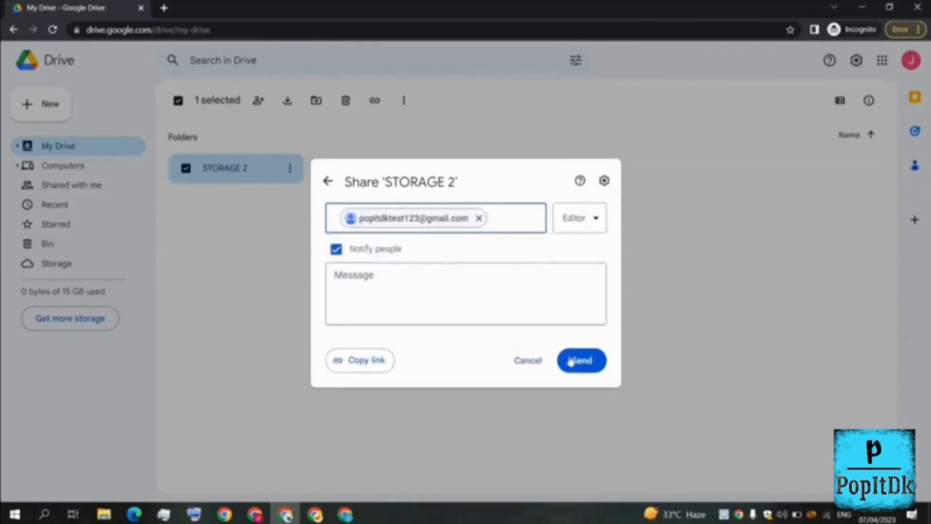
click(581, 360)
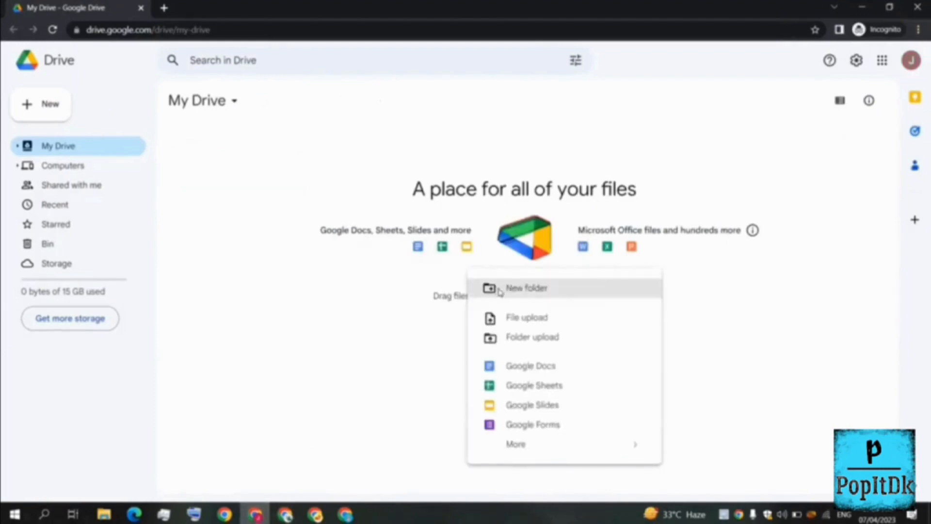
Create a new folder named 'STORAGE 3' in this Drive.
click(525, 288)
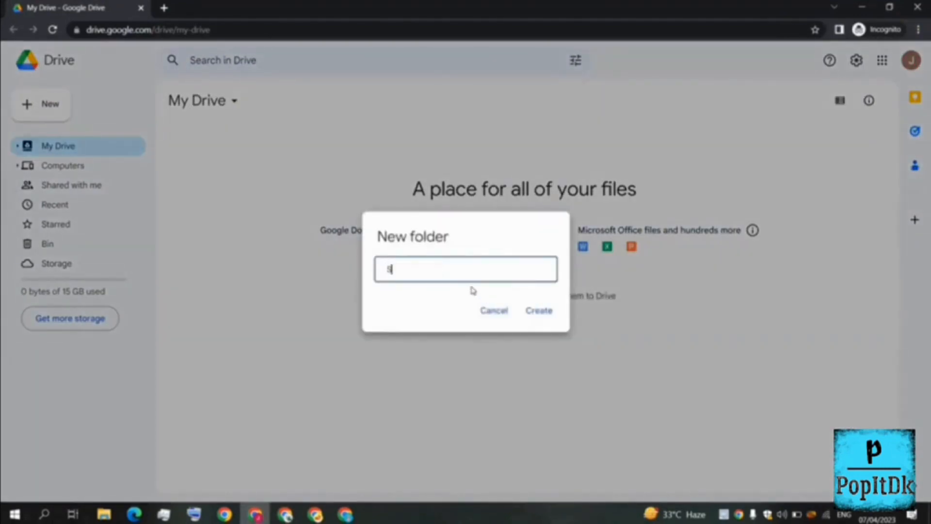
text(TORAGE 3)
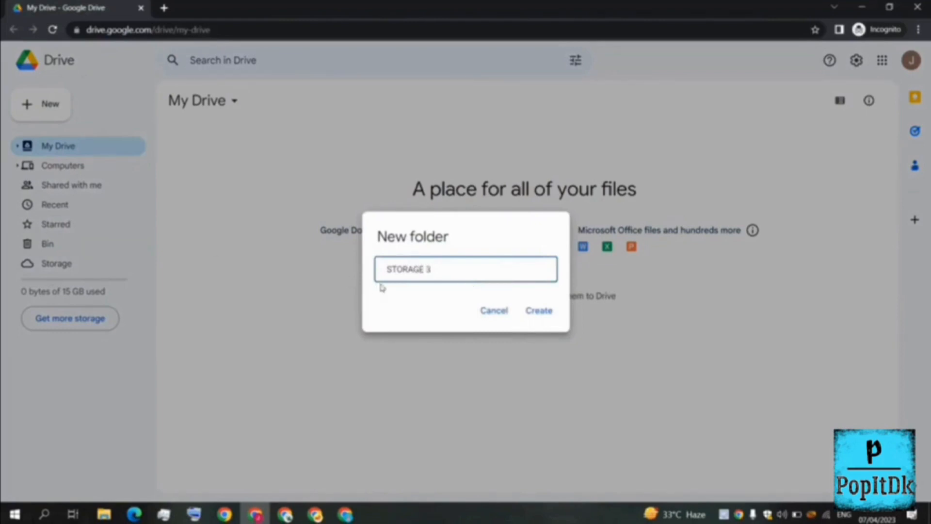
click(538, 310)
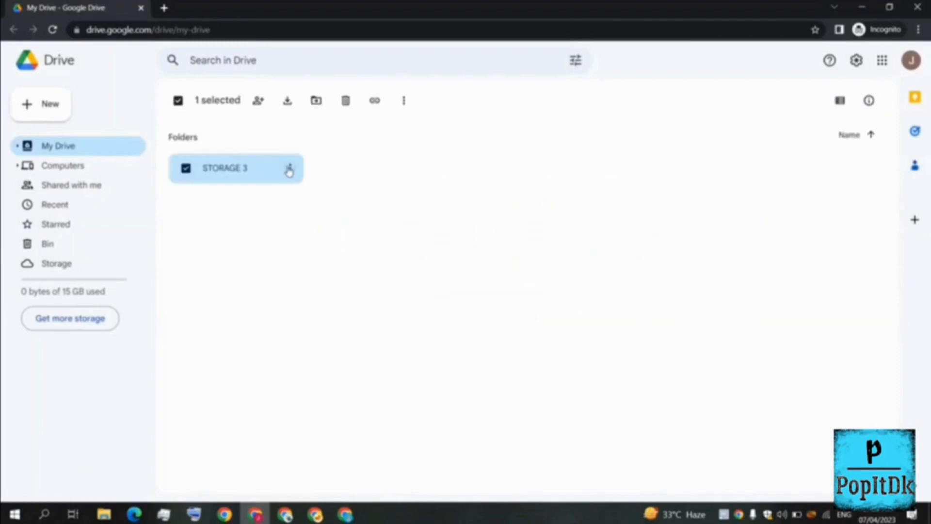
click(290, 169)
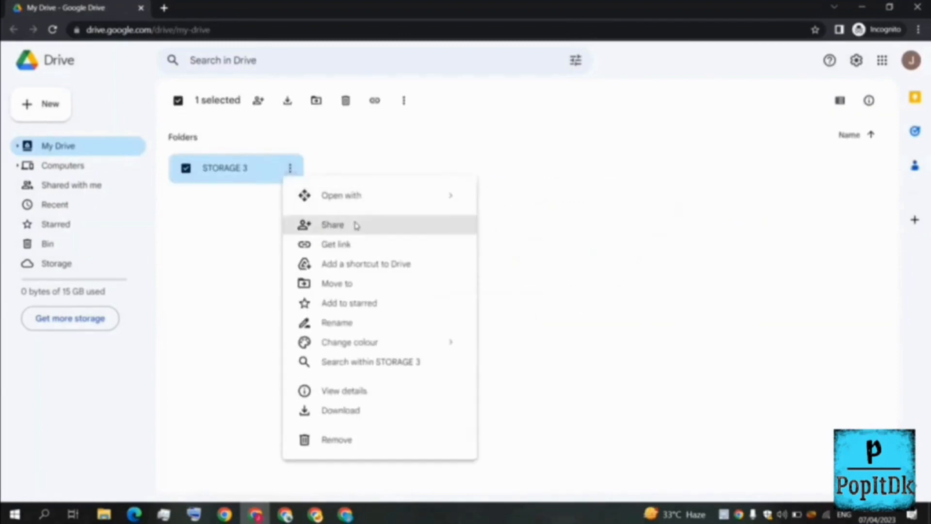
click(464, 284)
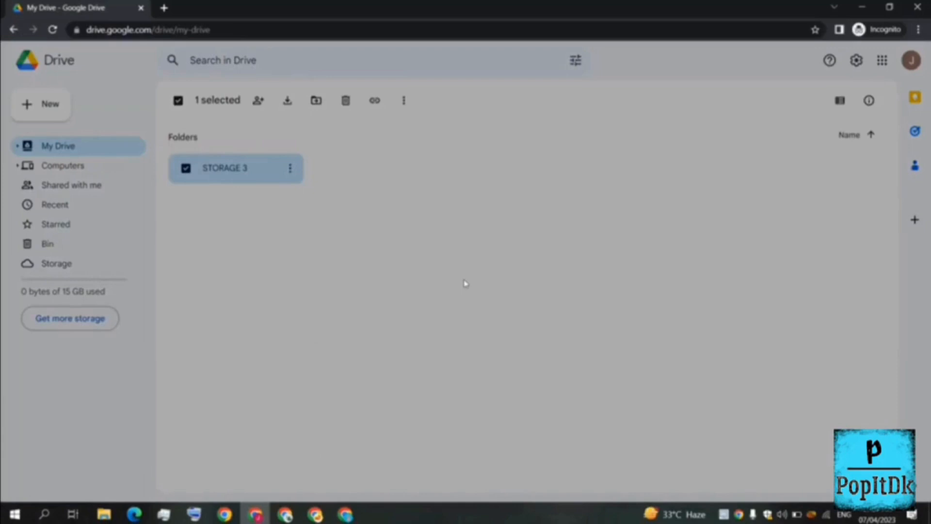
click(258, 100)
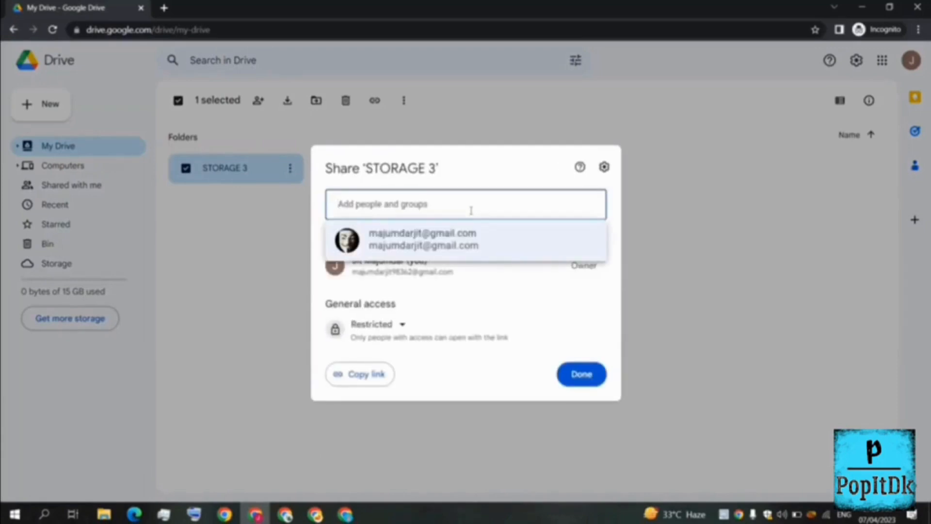
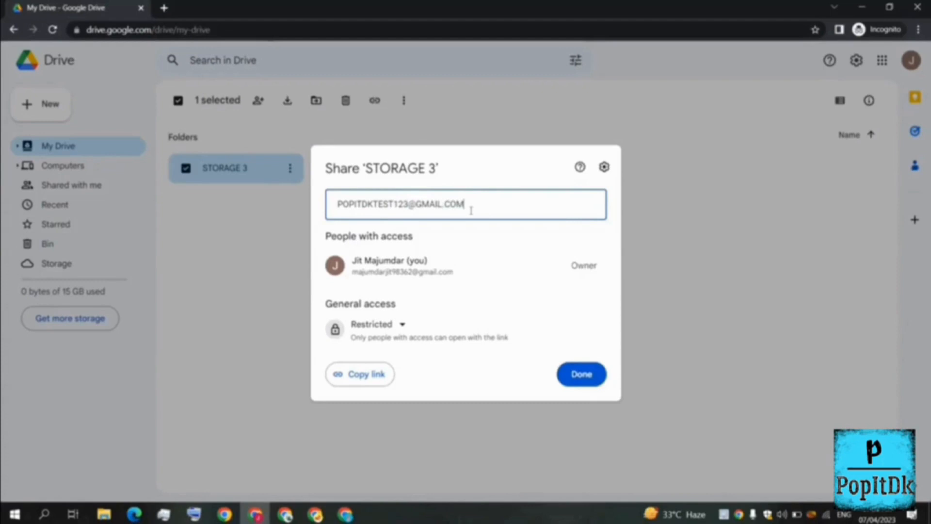
key(Enter)
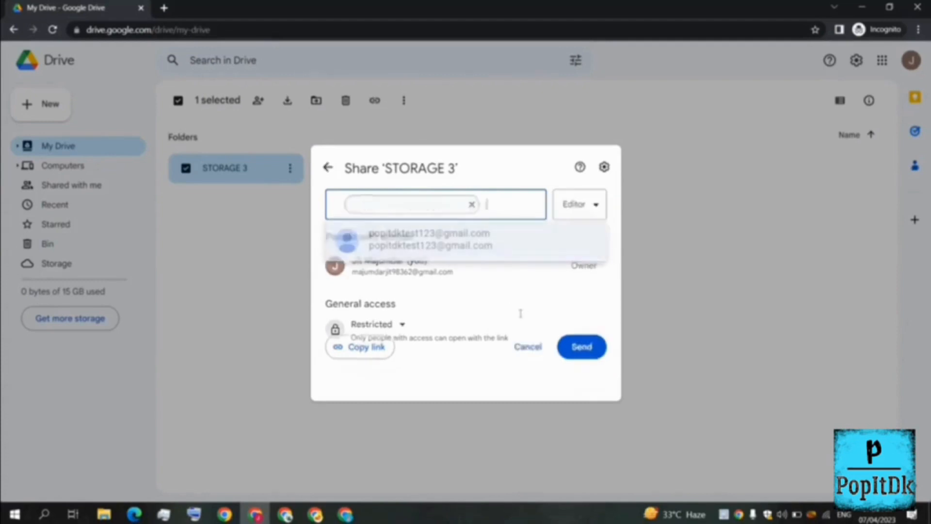
click(422, 238)
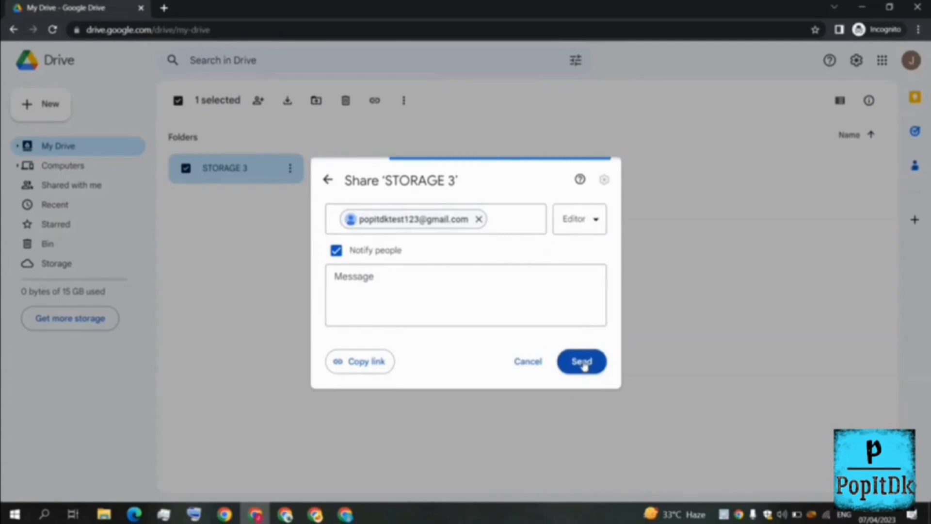
click(581, 362)
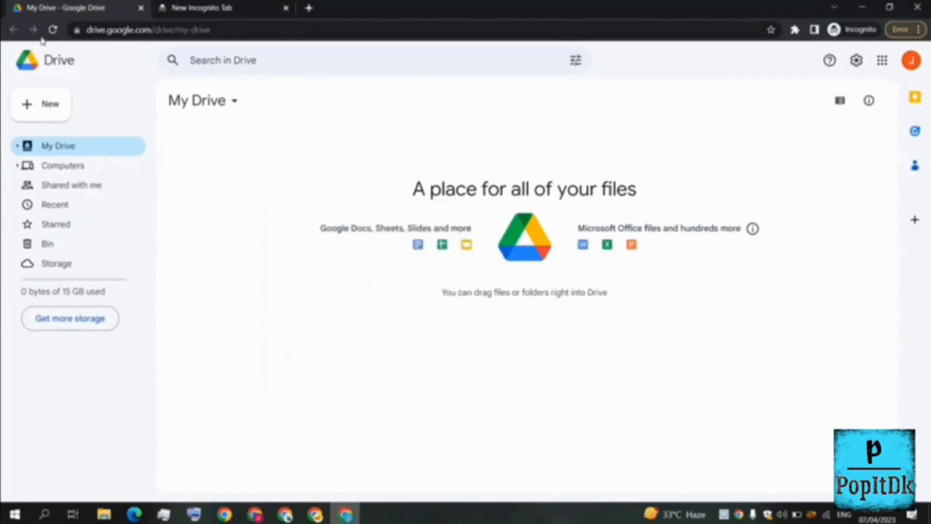
click(53, 30)
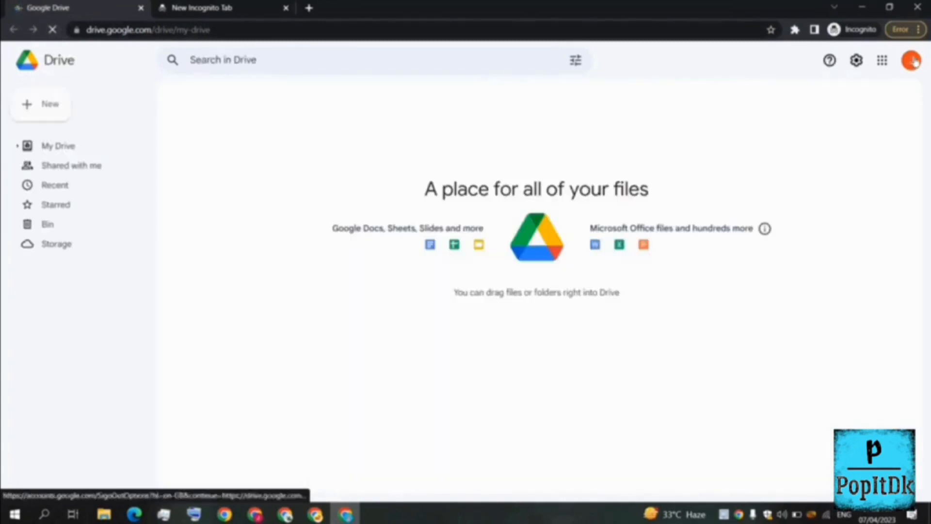
click(912, 60)
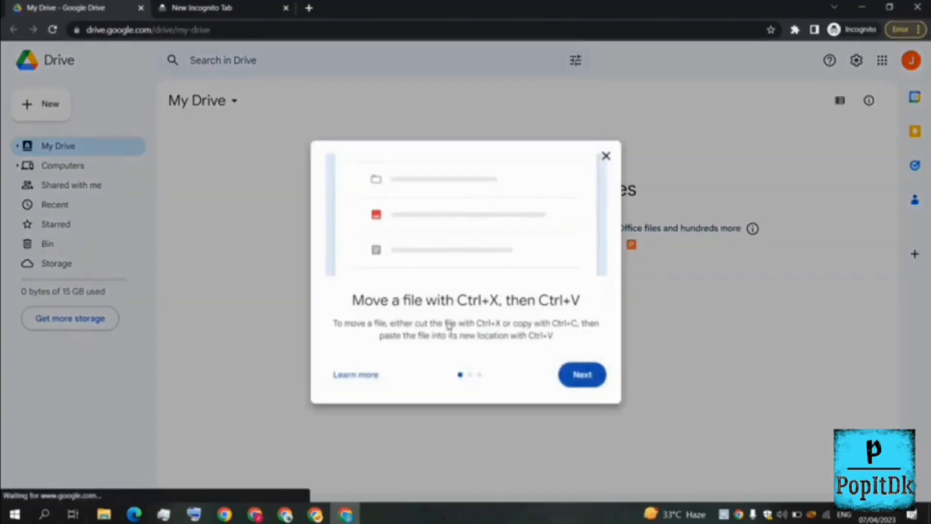
click(581, 374)
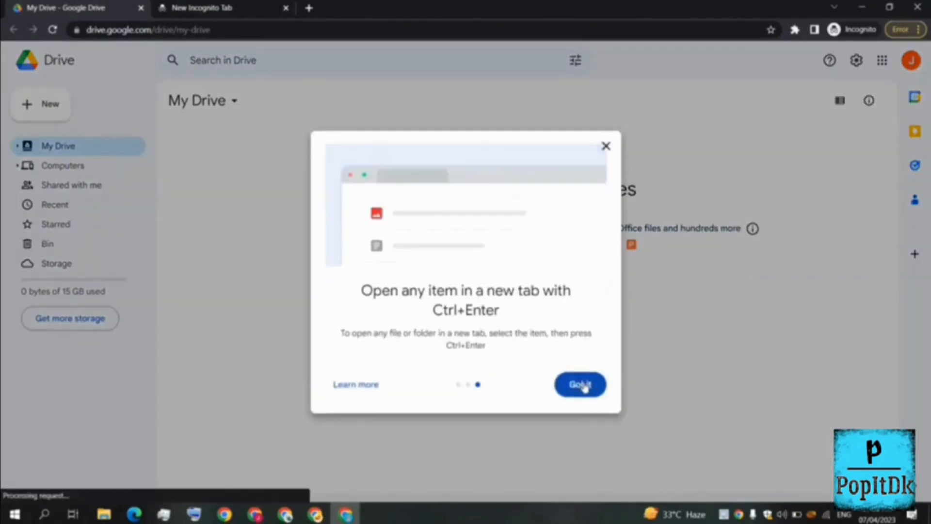
click(579, 383)
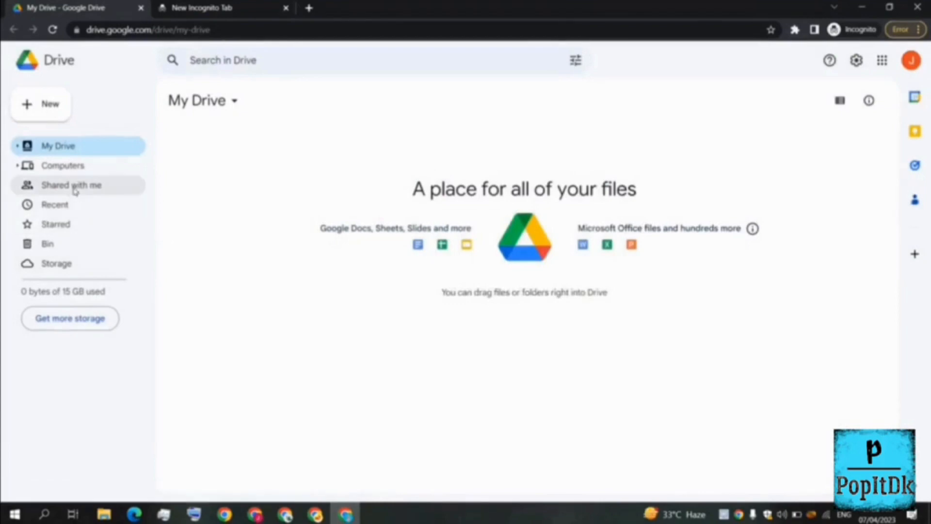
Open Shared with me and confirm STORAGE 1, 2 and 3 are listed.
click(71, 185)
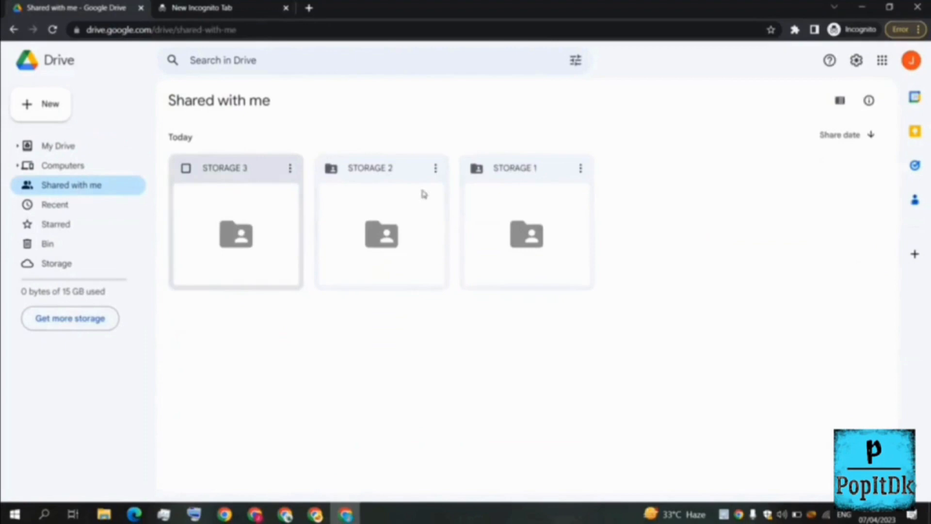
mouse_move(274, 226)
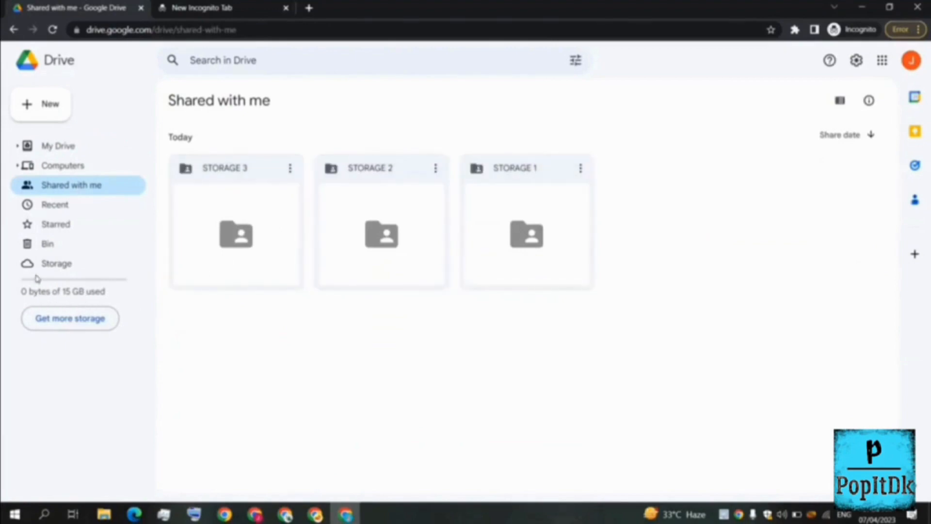
mouse_move(122, 295)
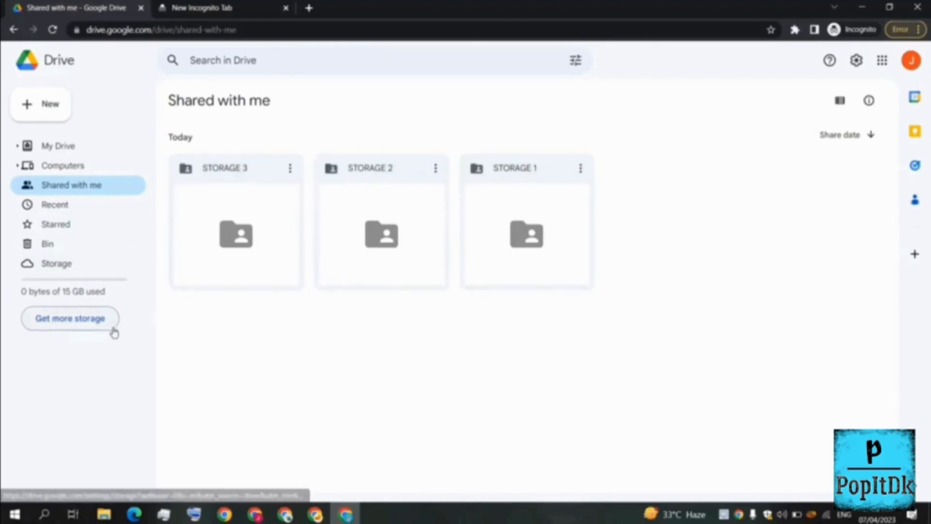
mouse_move(216, 373)
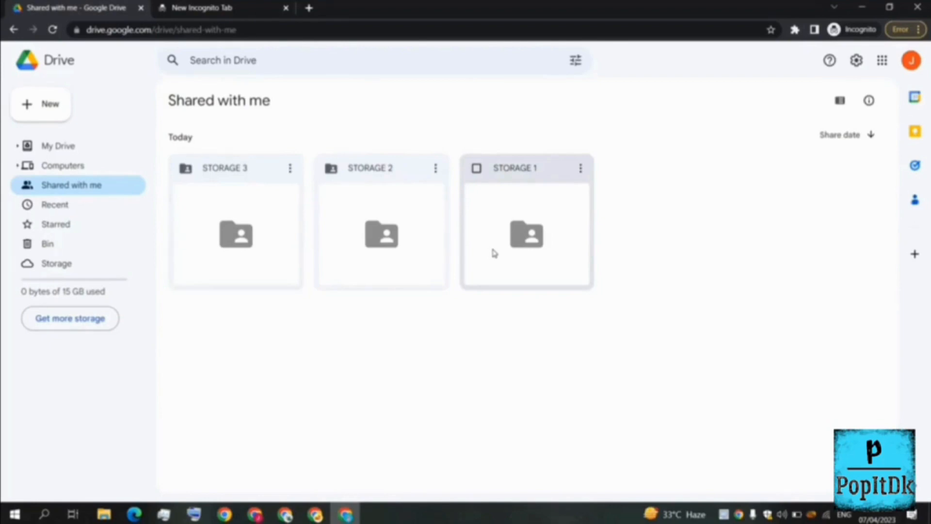
mouse_move(490, 257)
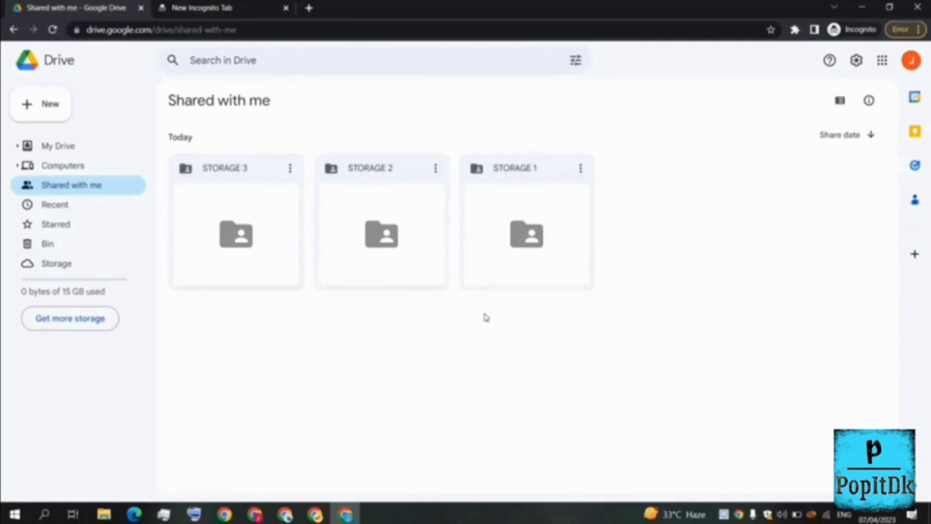
click(236, 235)
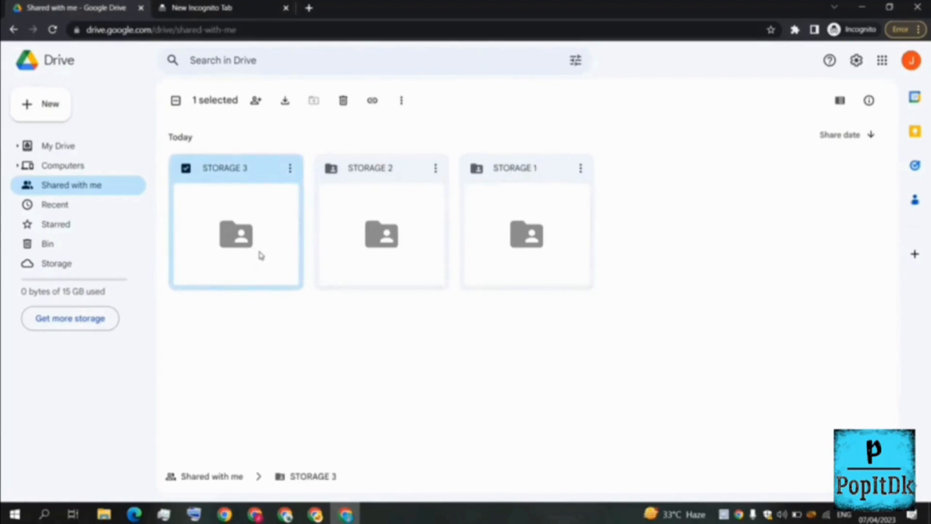
click(527, 234)
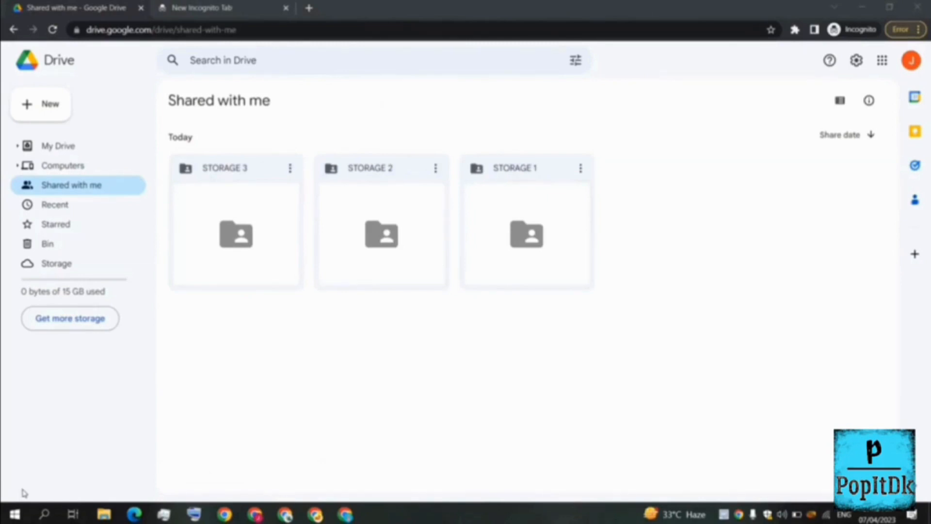
mouse_move(108, 425)
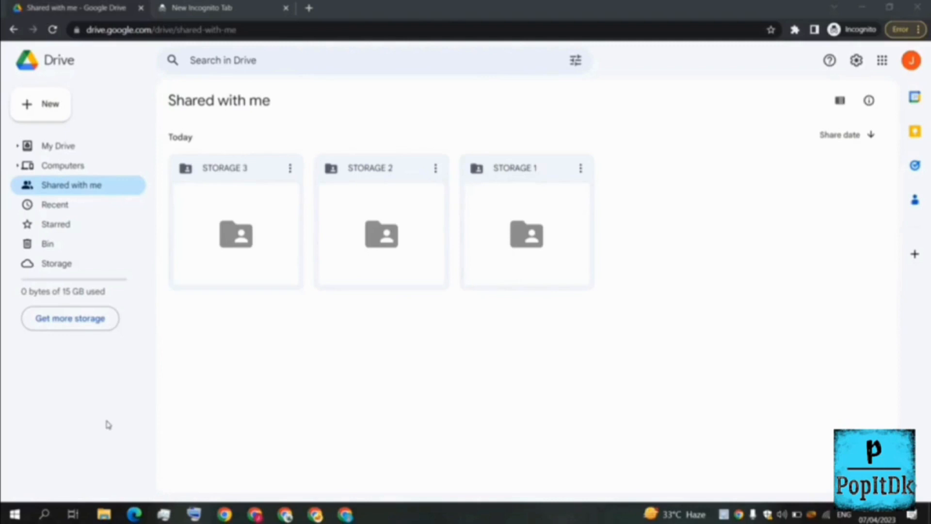